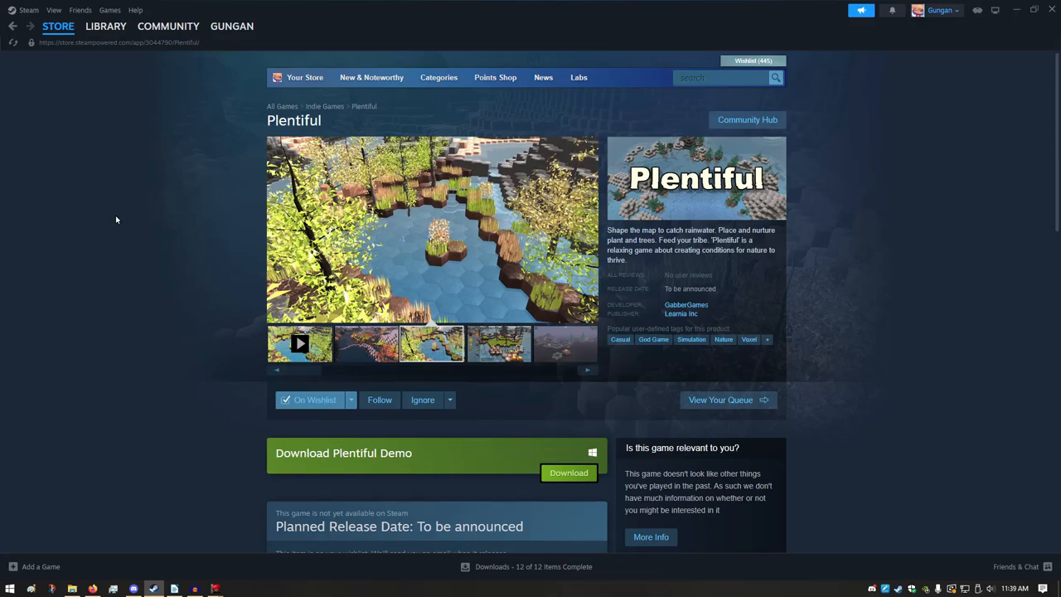
Launch the Plentiful demo from its Steam store page into the hex-tile island scene.
scroll(down, 3)
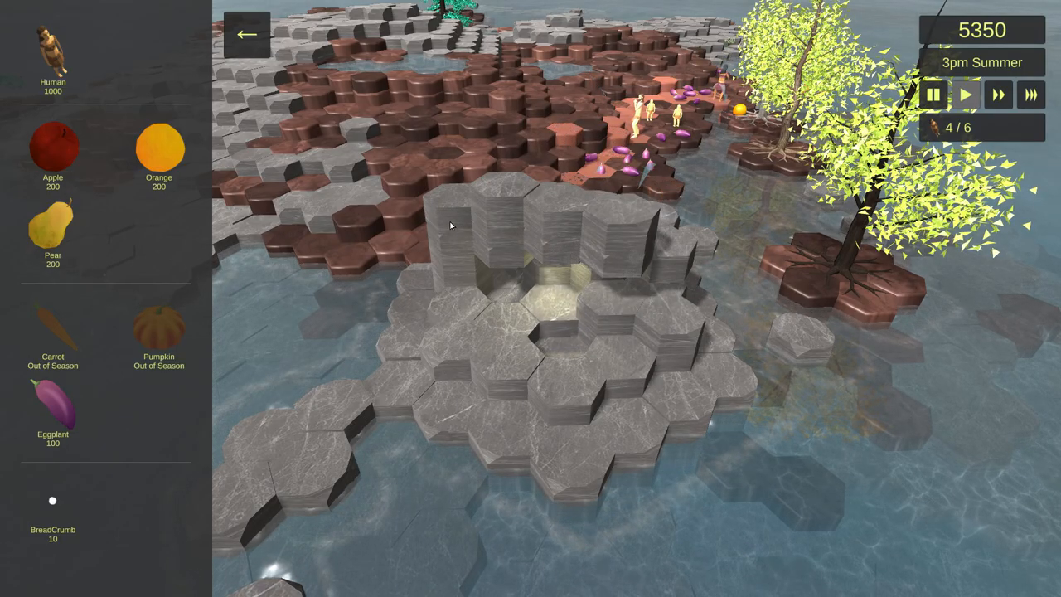
Leave the terrain-shaping gameplay for the developer's X profile page mentioning Plentiful.
click(455, 265)
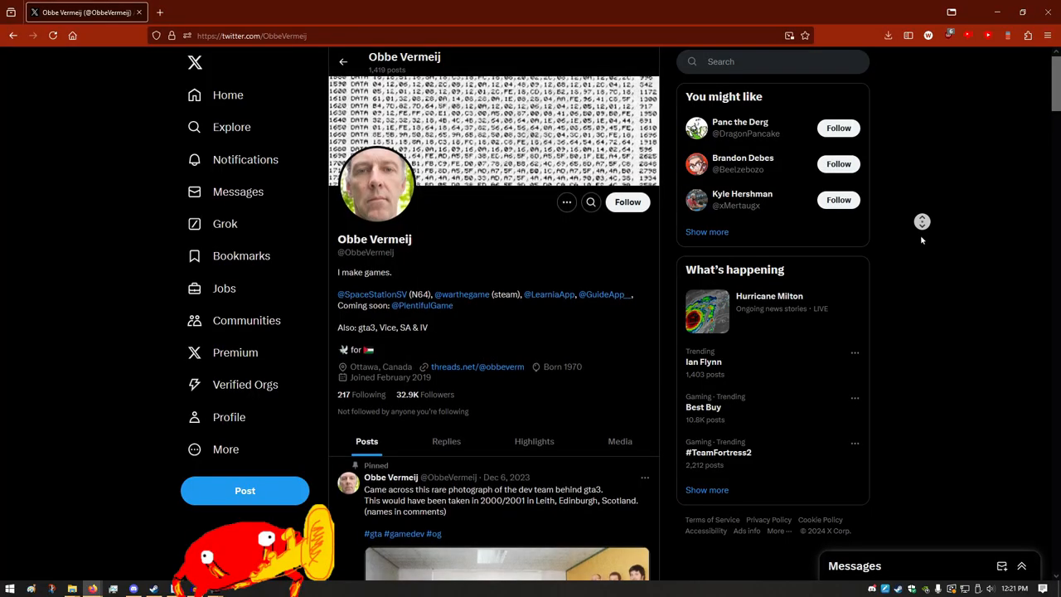
scroll(down, 3)
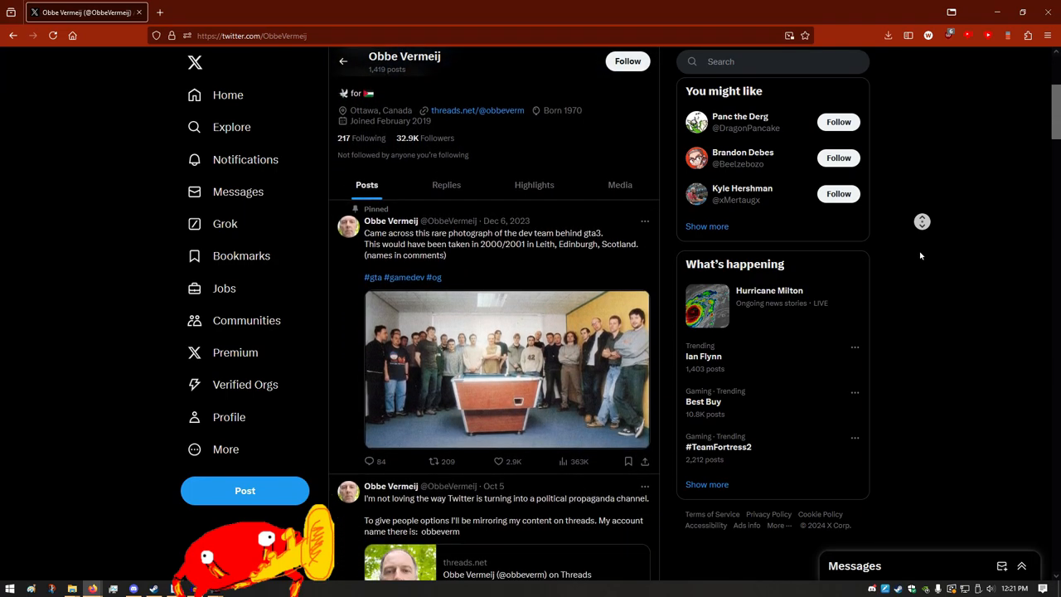
scroll(down, 3)
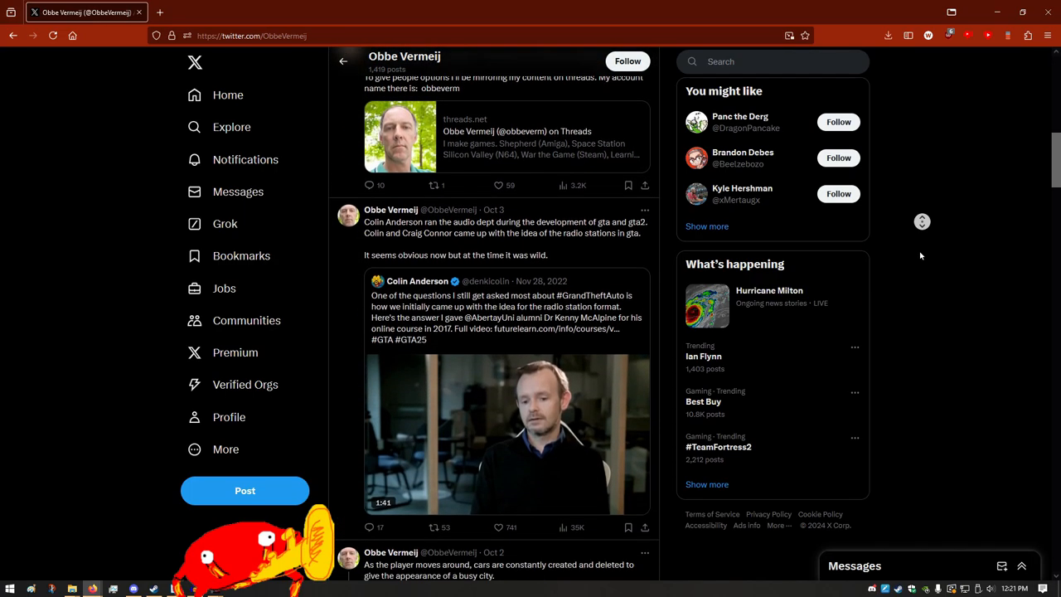
scroll(down, 3)
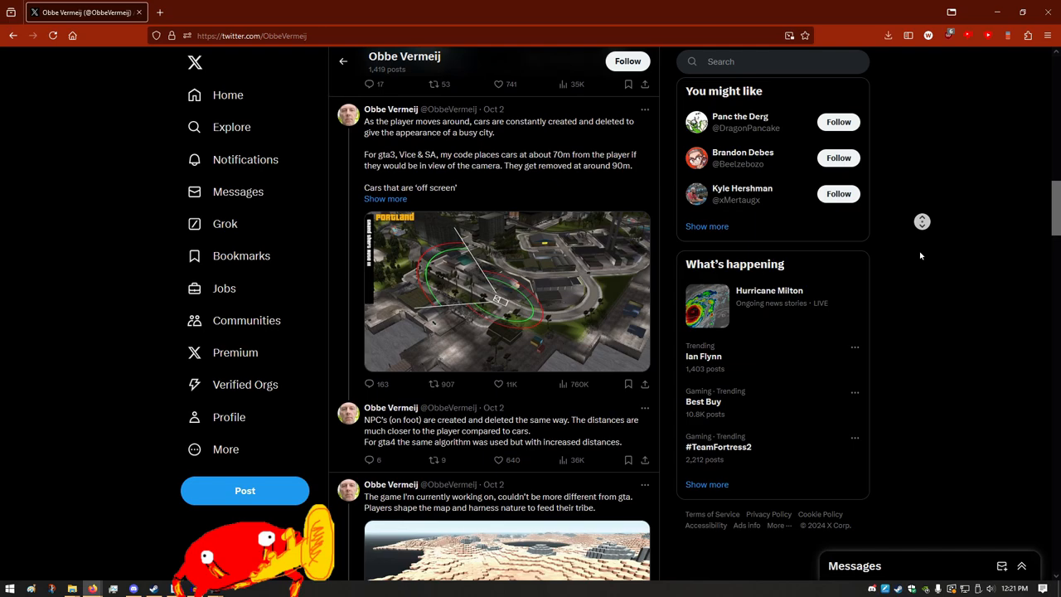
scroll(down, 3)
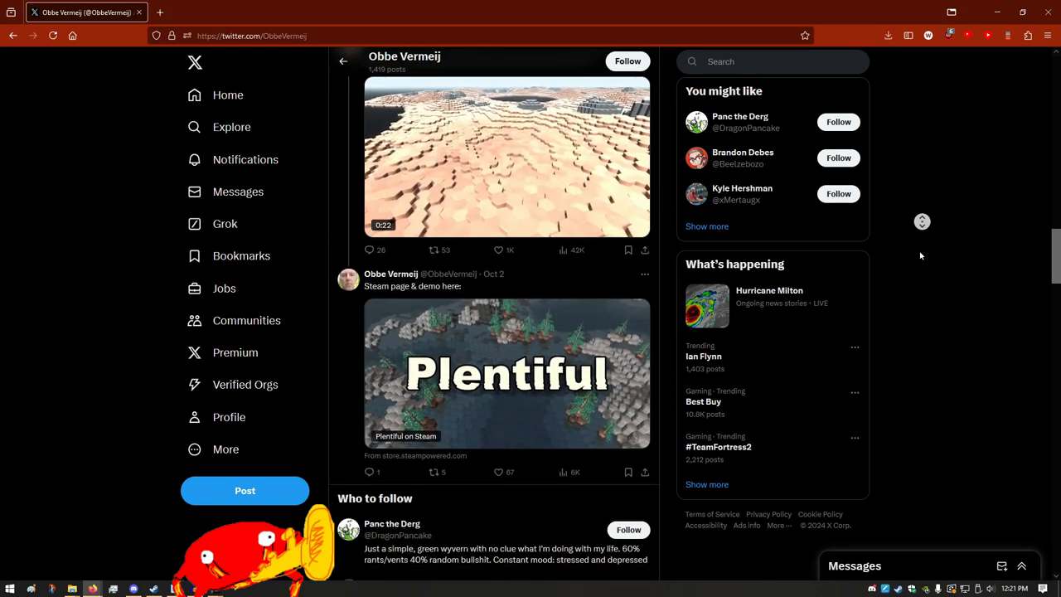
scroll(down, 3)
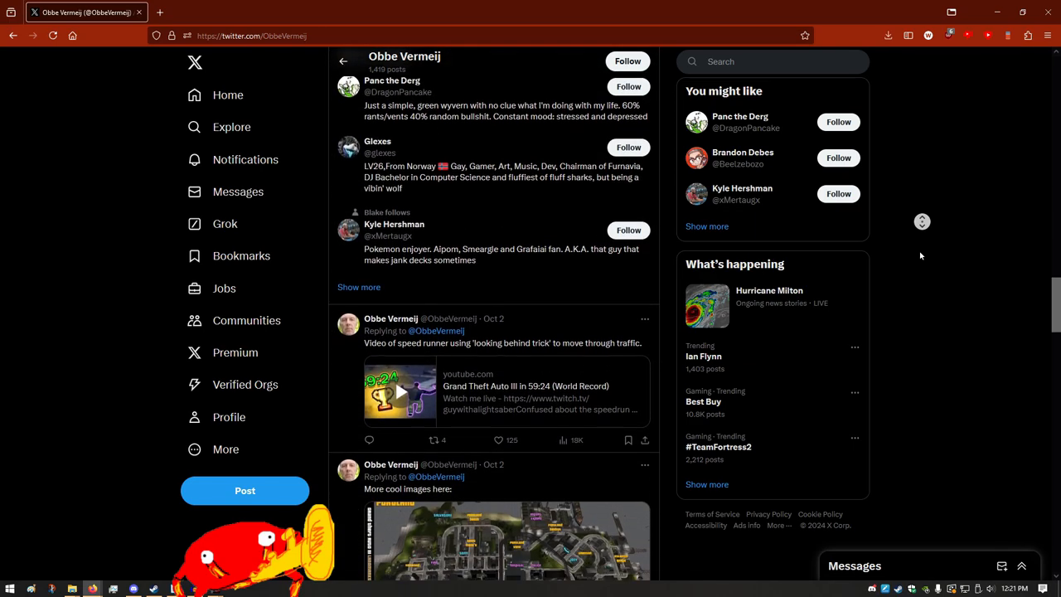